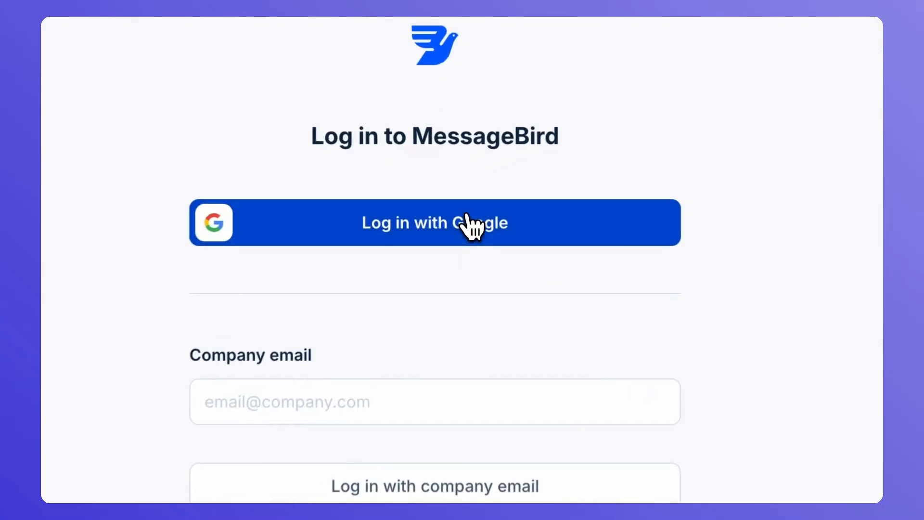
Sign in with Google and open the Connectors Marketplace under Automate work.
click(434, 222)
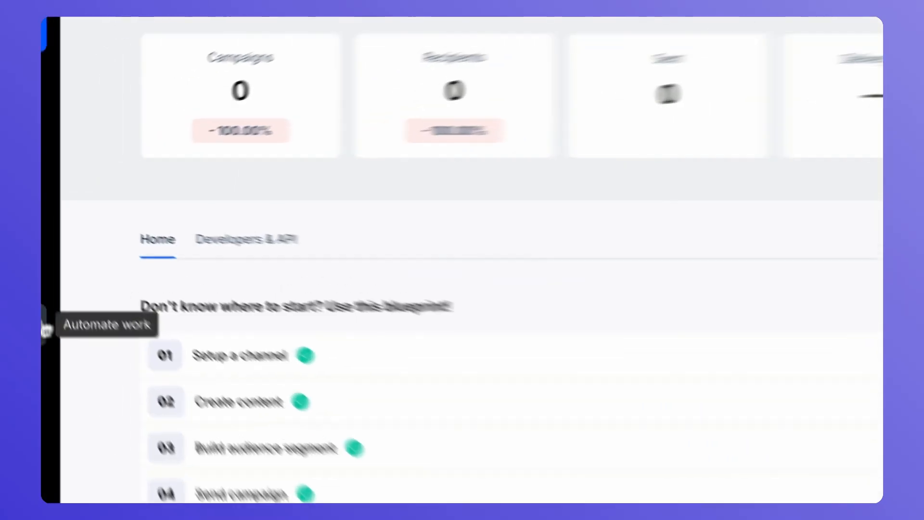
click(275, 256)
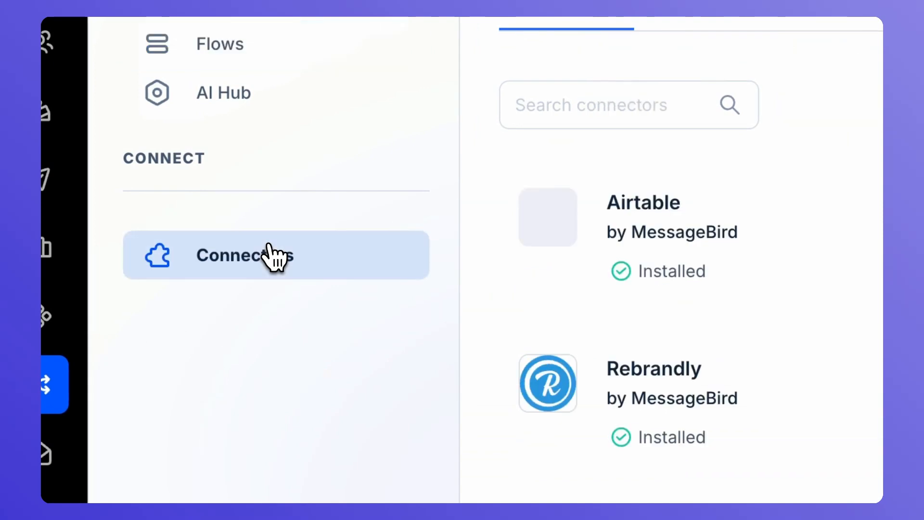
click(545, 145)
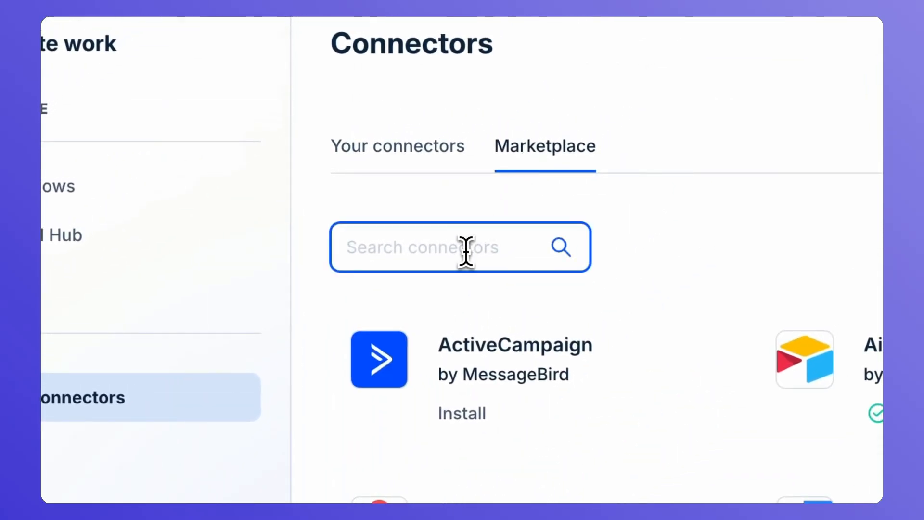
Search connectors for 'woo' and open the WooCommerce connector's overview.
text(woo)
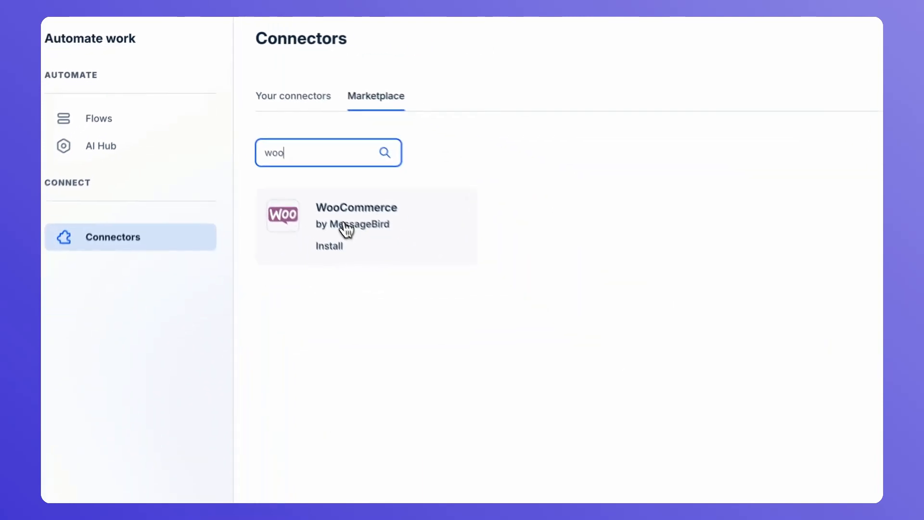
click(356, 225)
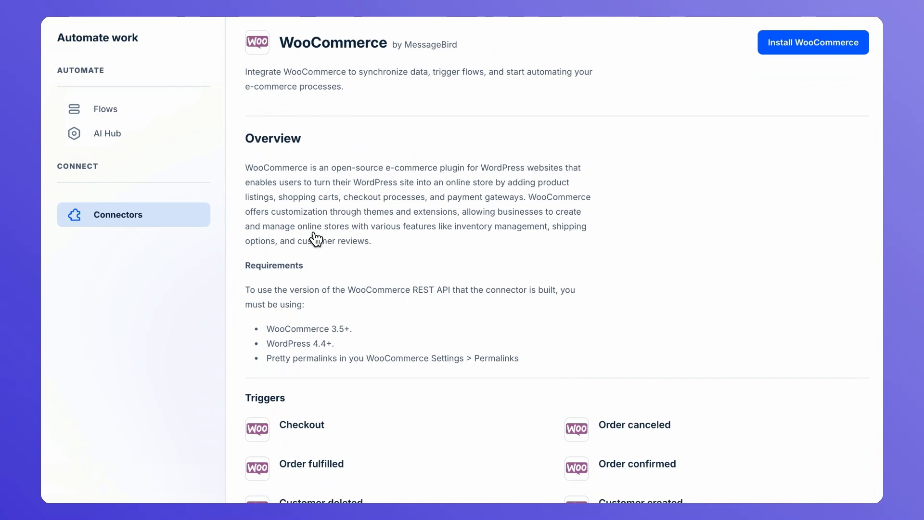
scroll(down, 3)
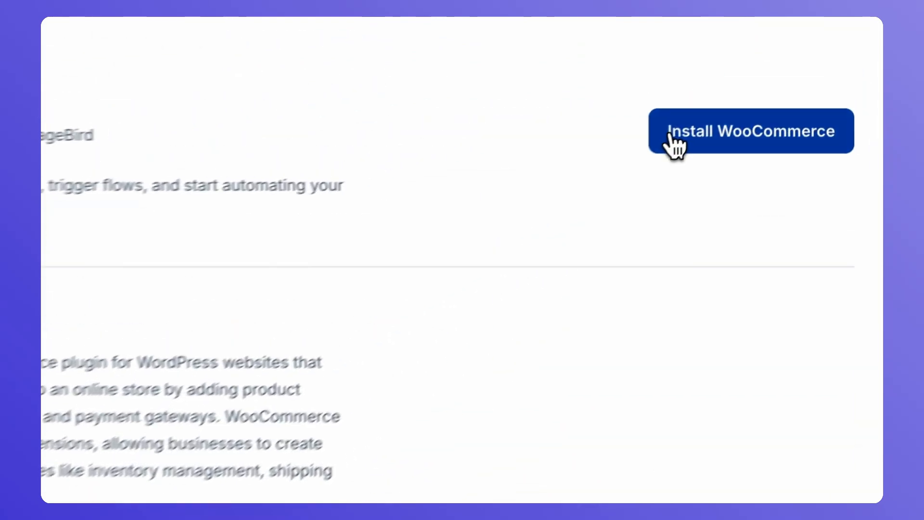
click(751, 131)
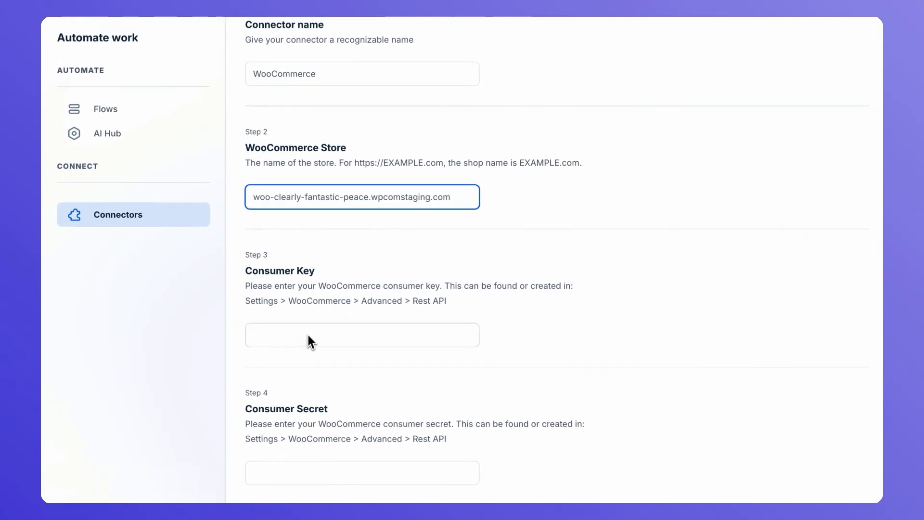
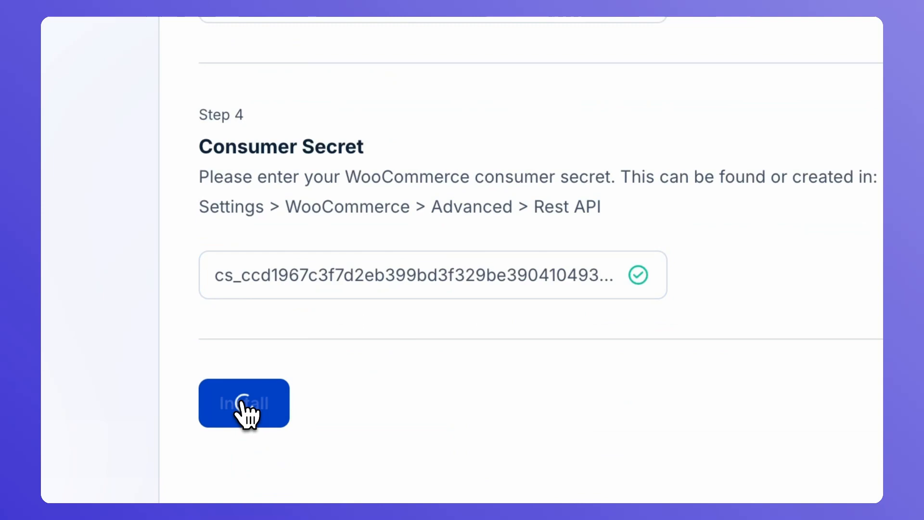
click(243, 403)
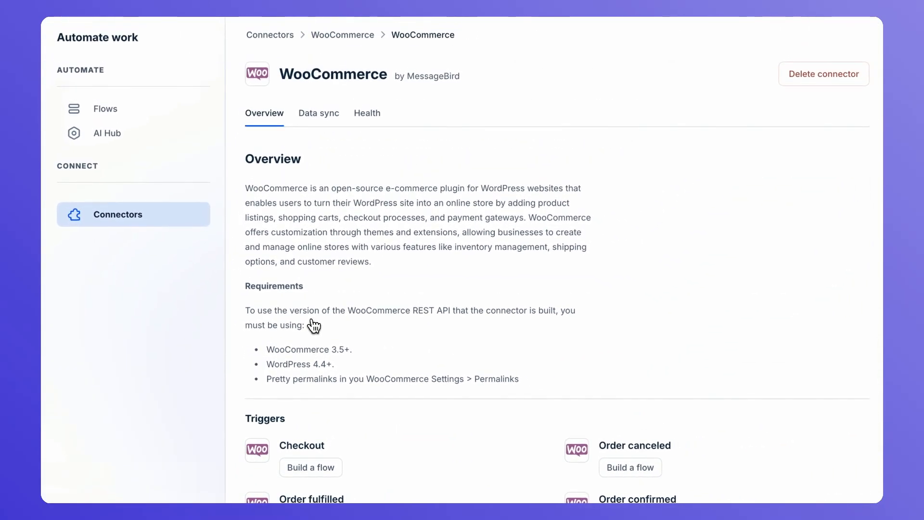
mouse_move(328, 124)
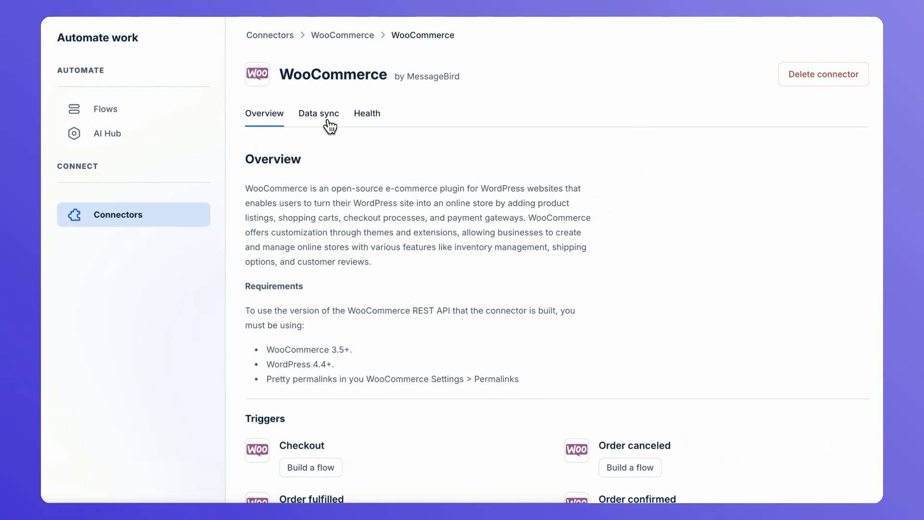
mouse_move(319, 190)
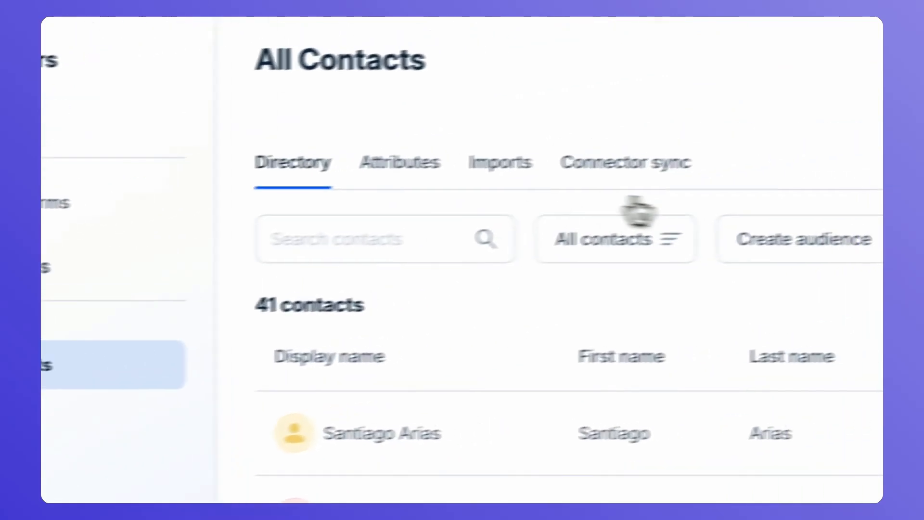
Browse WooCommerce customer fields in a new audience's attribute options, then view contact Attributes.
click(796, 239)
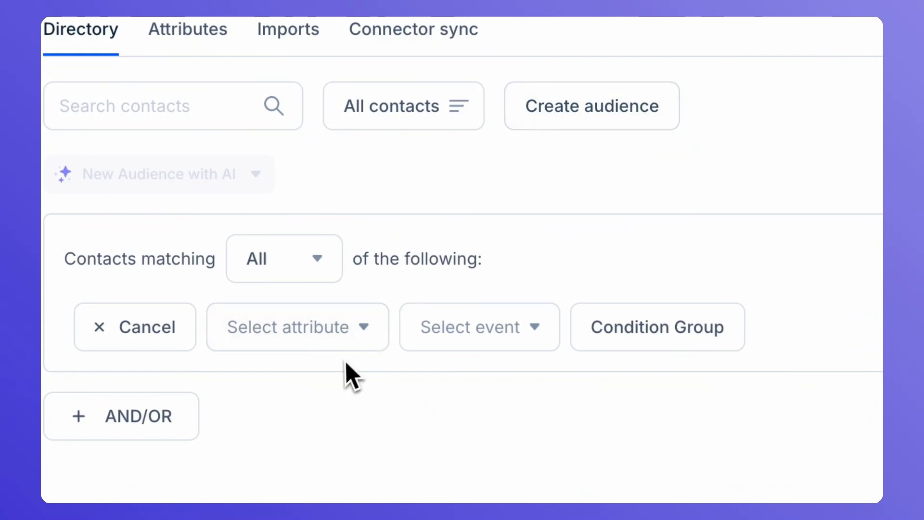
click(297, 326)
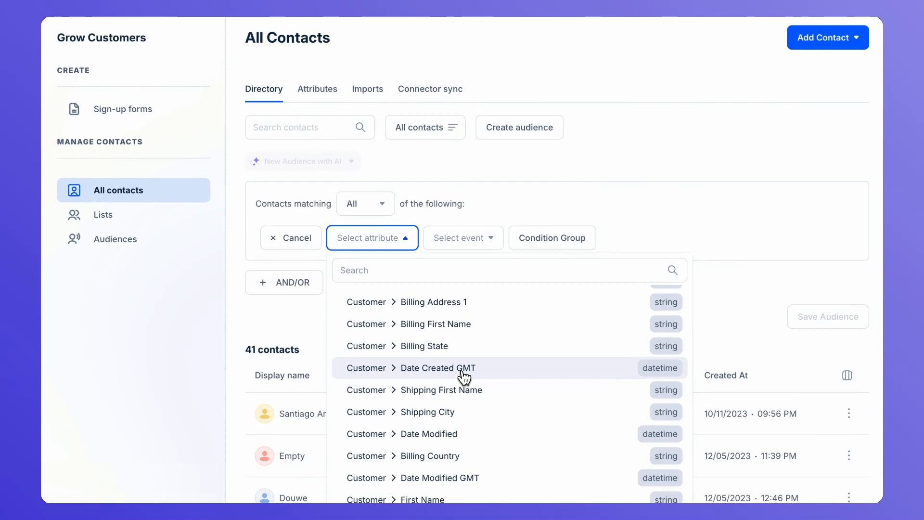
mouse_move(551, 238)
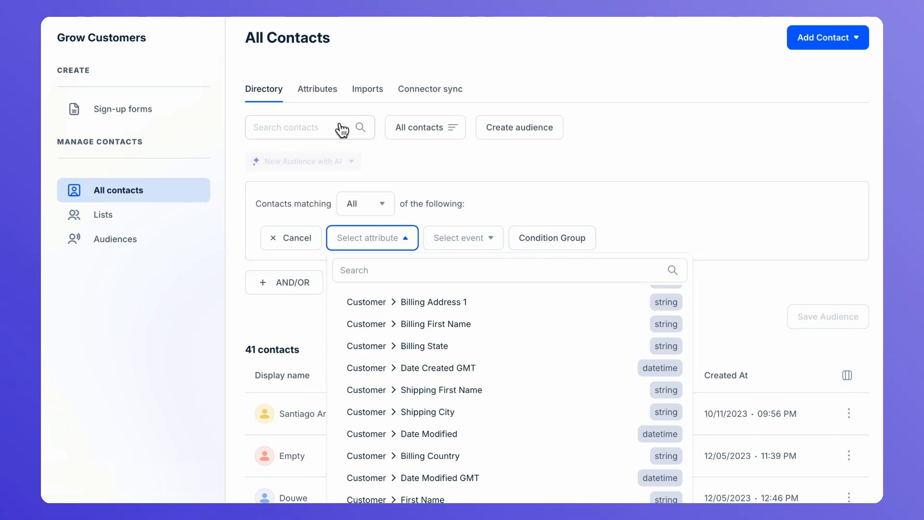
click(317, 89)
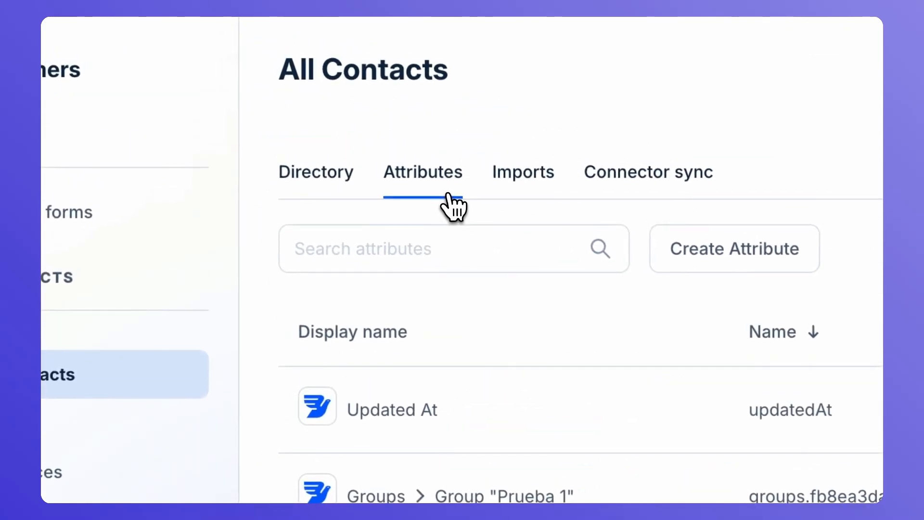
Filter contact attributes by 'woo' to show fields like Username and Shipping State.
text(woo)
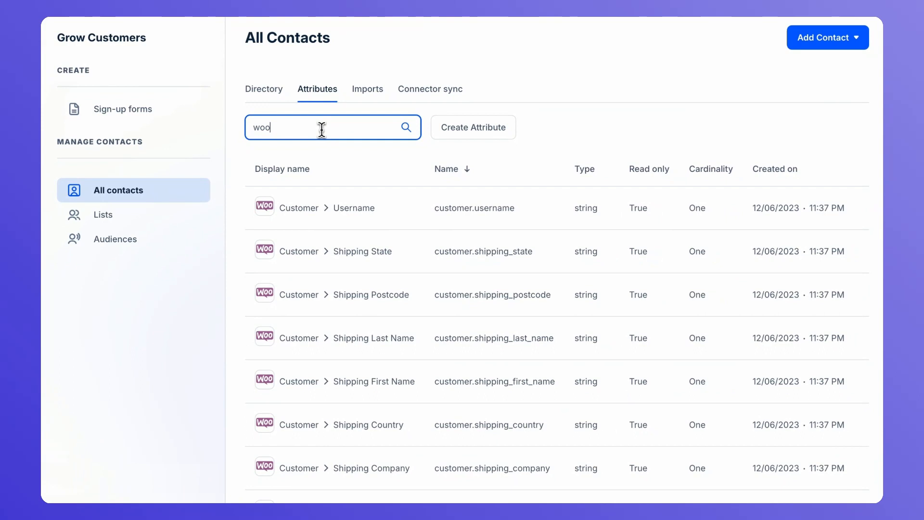
click(50, 433)
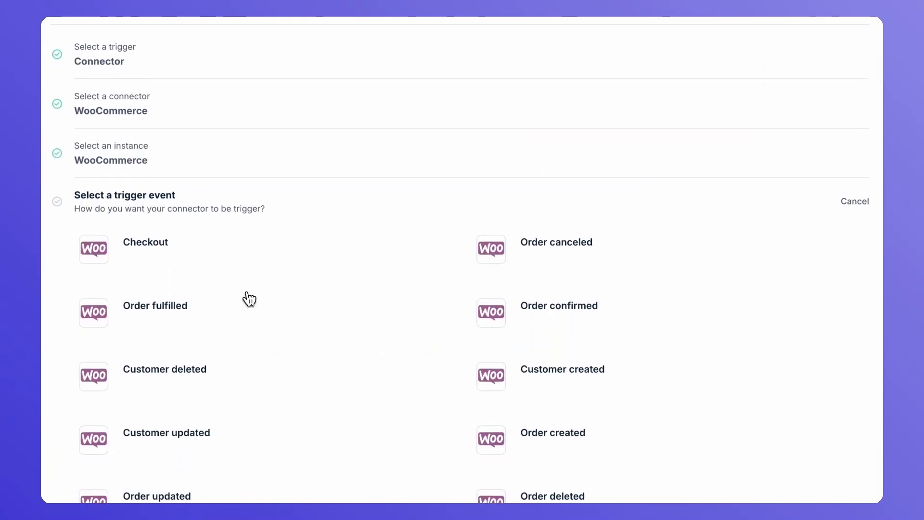
Set the flow trigger to the WooCommerce connector's Order created event.
scroll(down, 3)
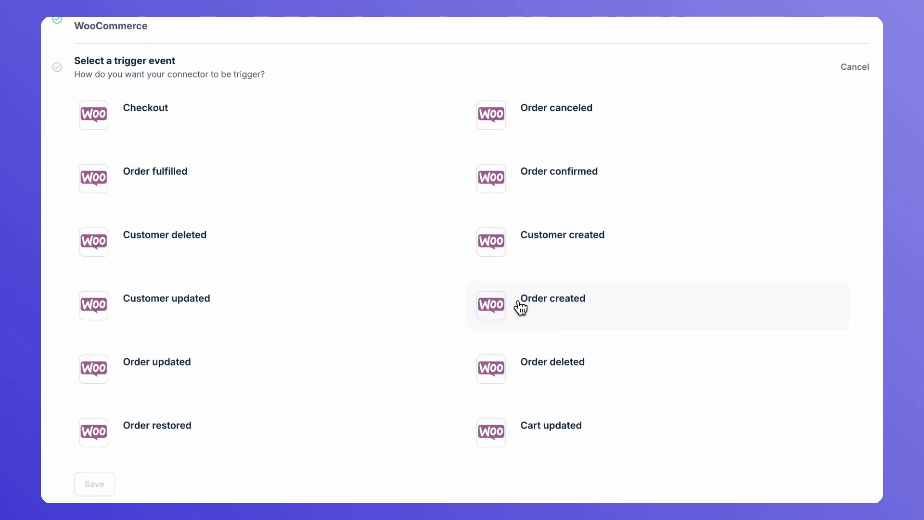
click(552, 304)
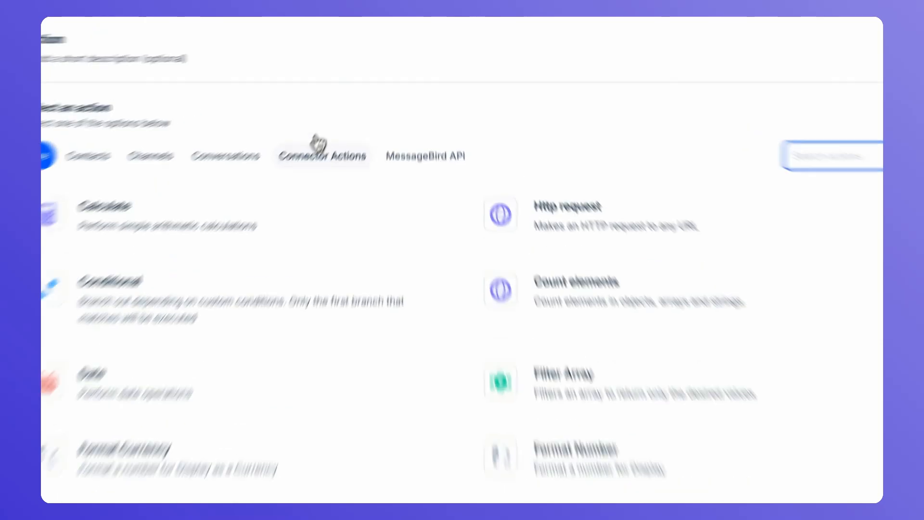
Search connector actions for 'woo' and add WooCommerce Update Order to the flow.
text(woo)
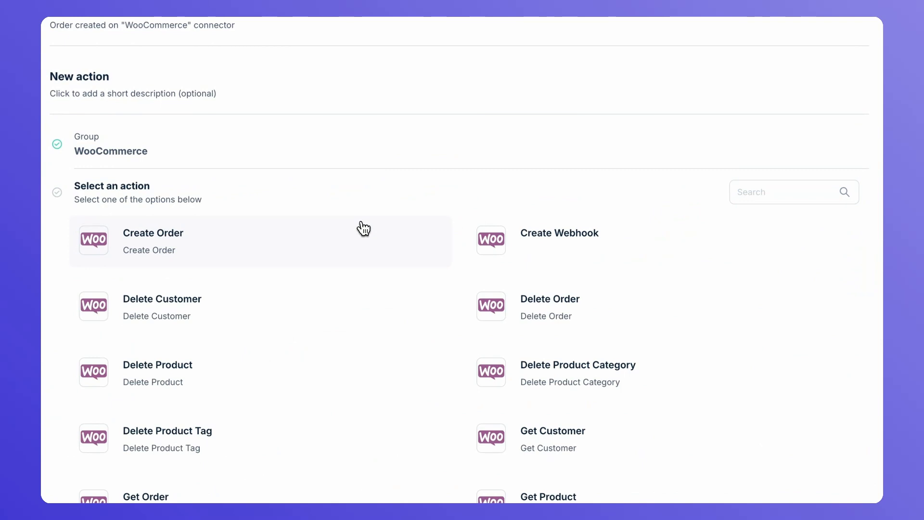
scroll(down, 3)
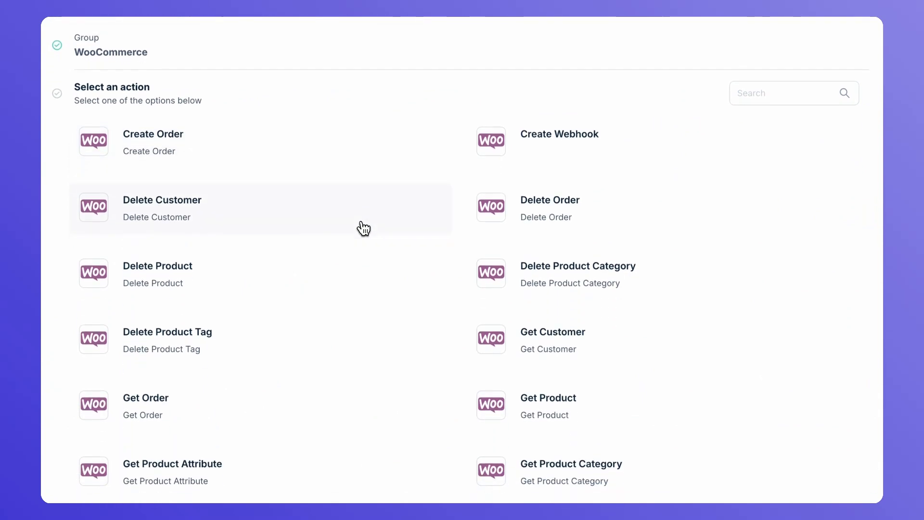
scroll(down, 3)
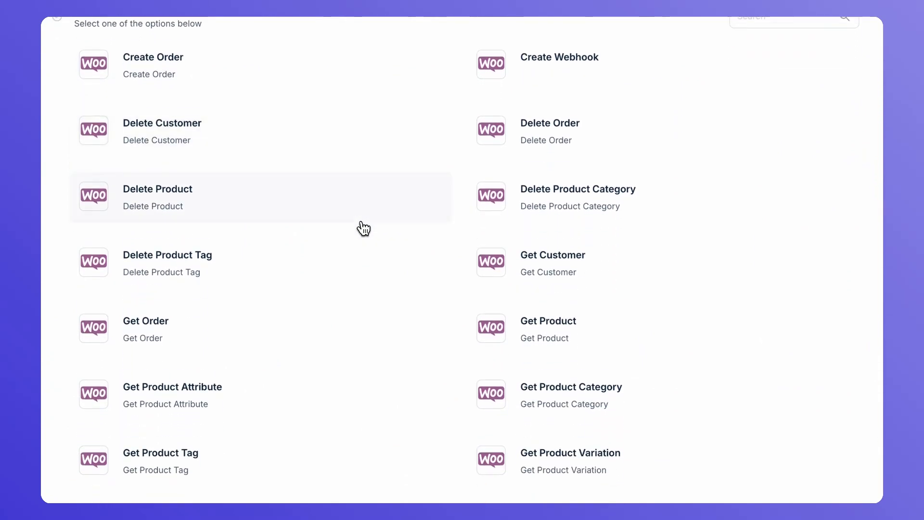
scroll(down, 3)
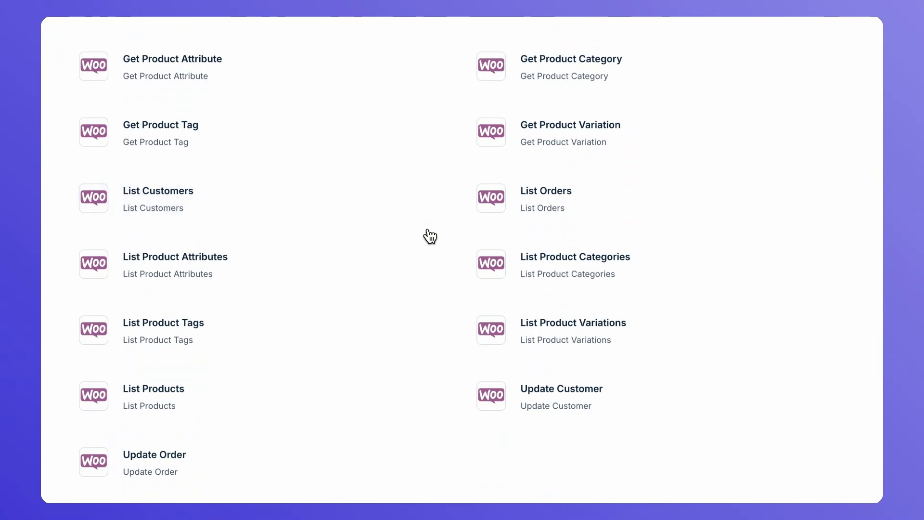
mouse_move(177, 457)
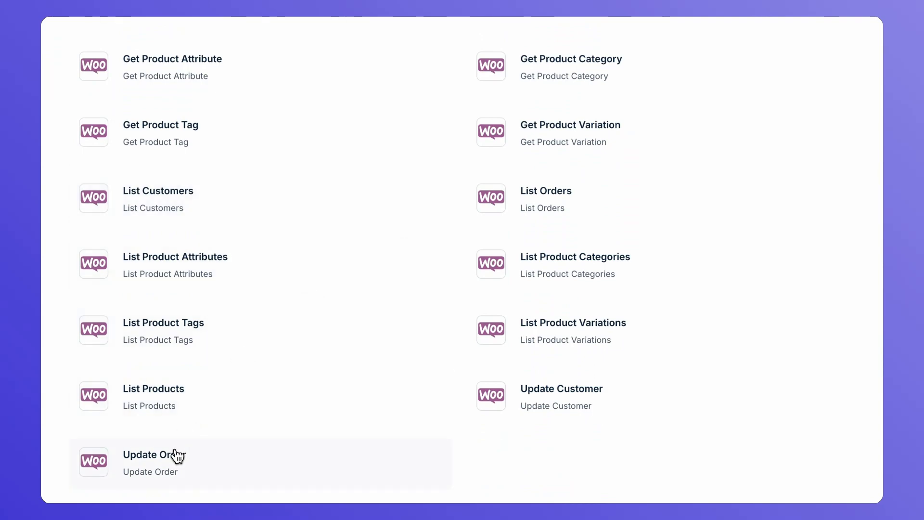
click(154, 463)
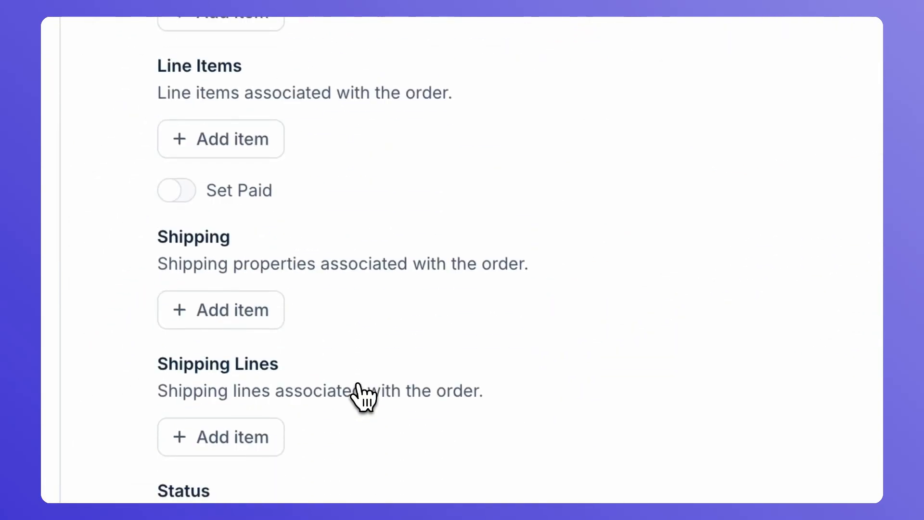